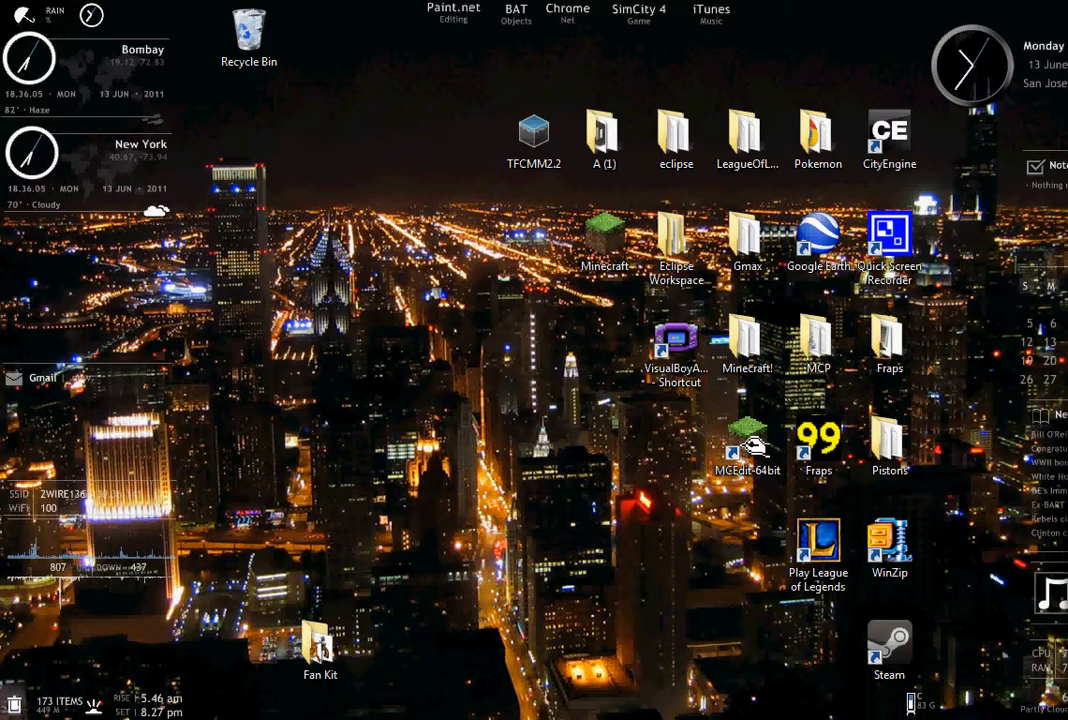
mouse_move(370, 570)
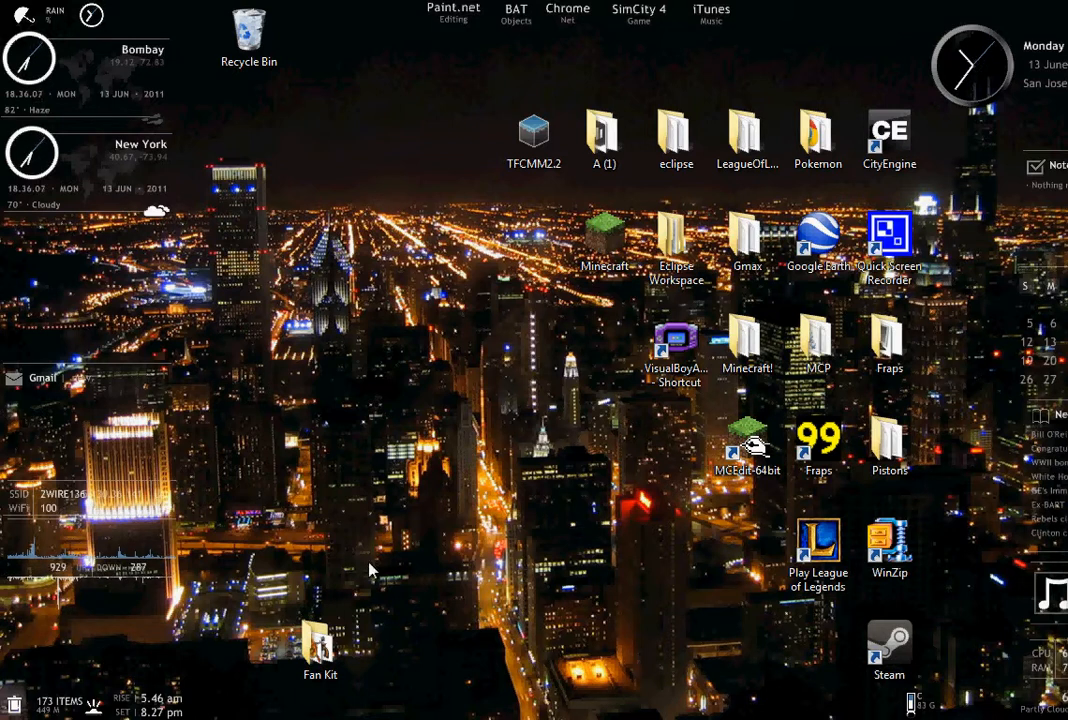
mouse_move(256, 318)
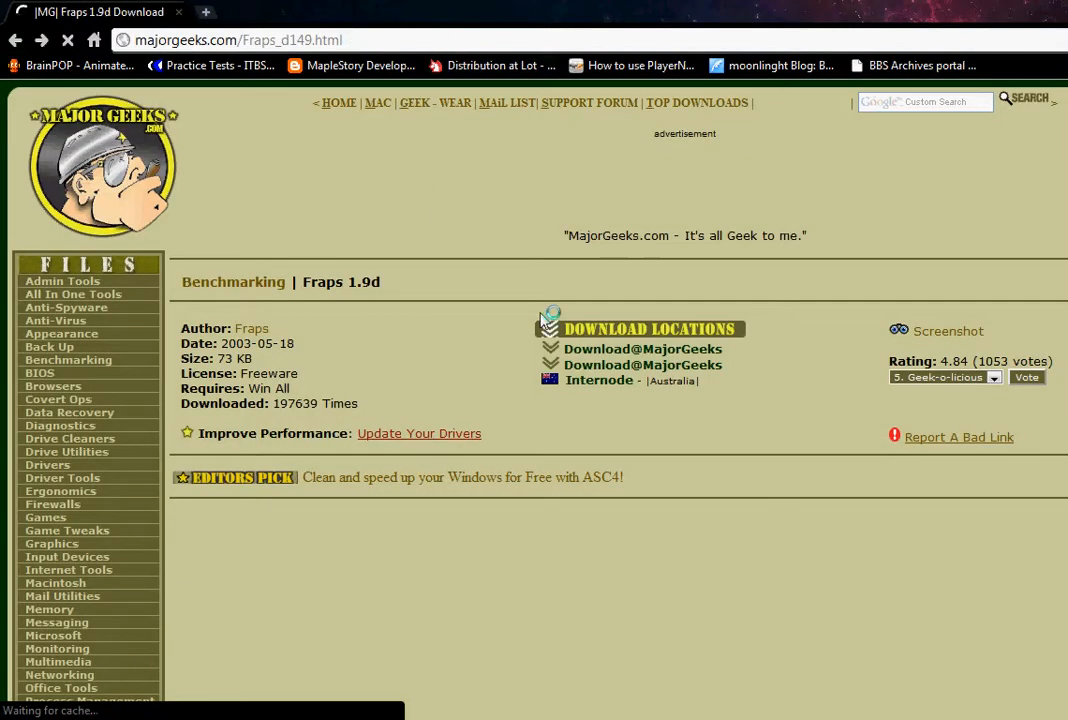
- Scroll to the Fraps 1.9d description and start the Download@MajorGeeks link
scroll("down", 3)
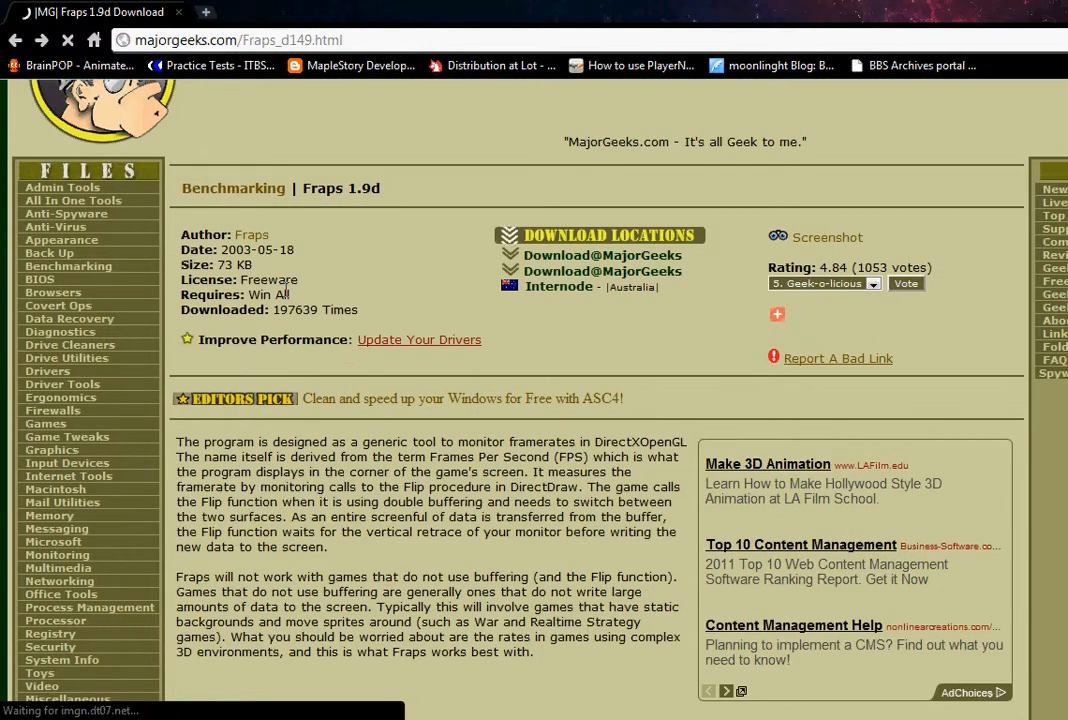
left_click(778, 314)
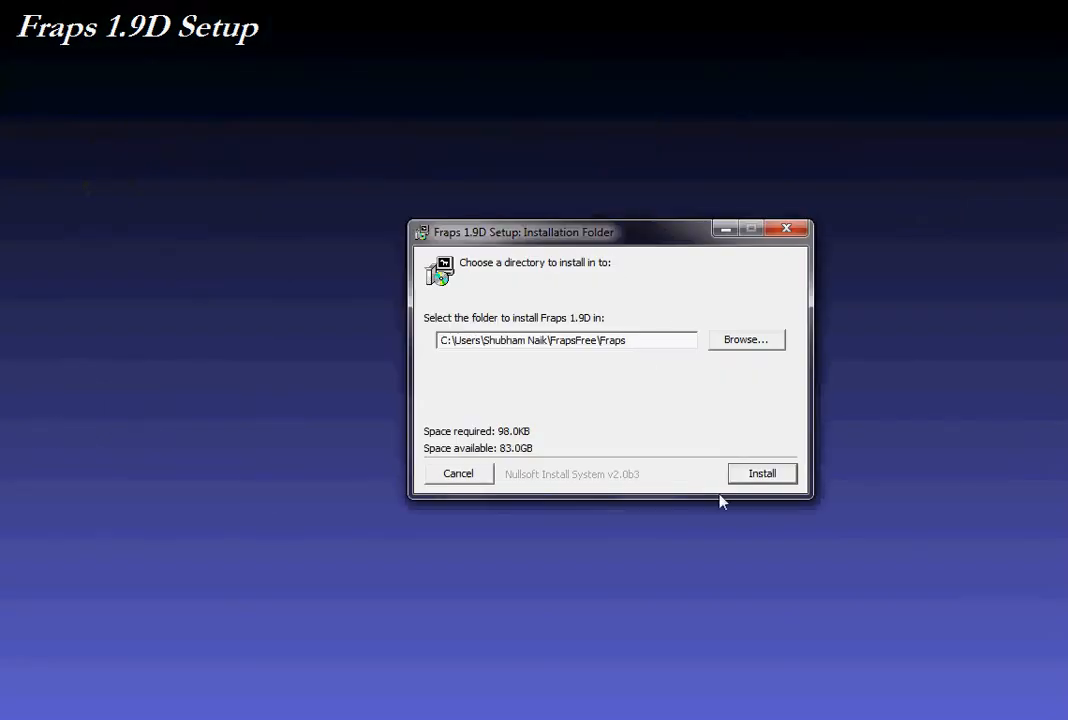
mouse_move(656, 520)
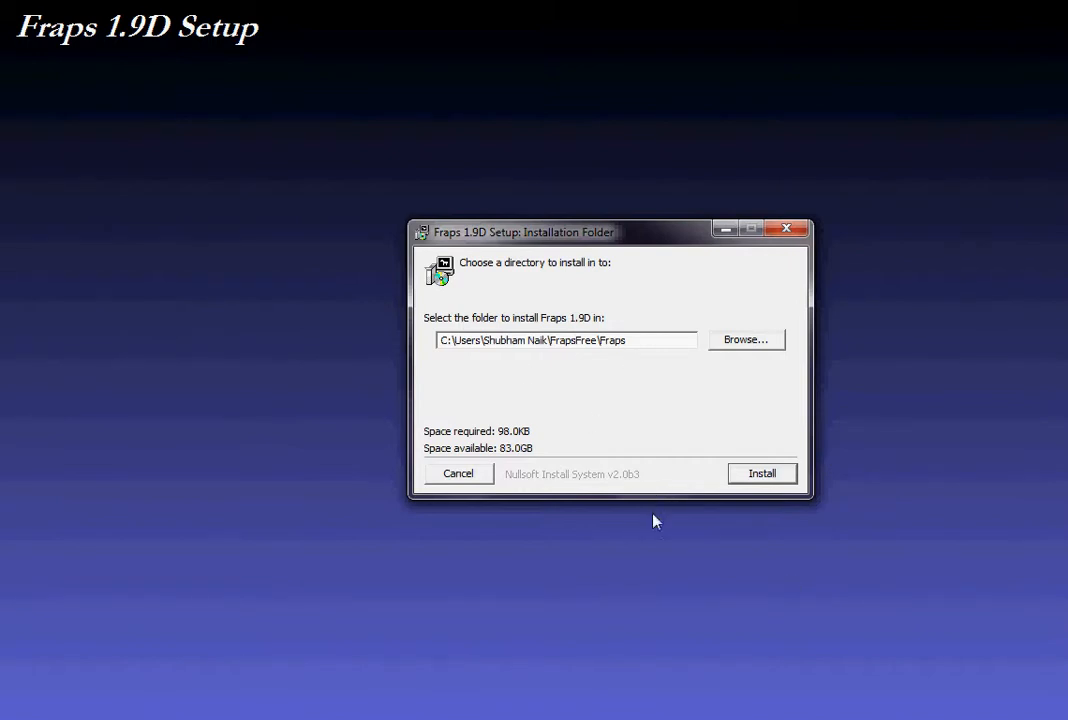
mouse_move(776, 482)
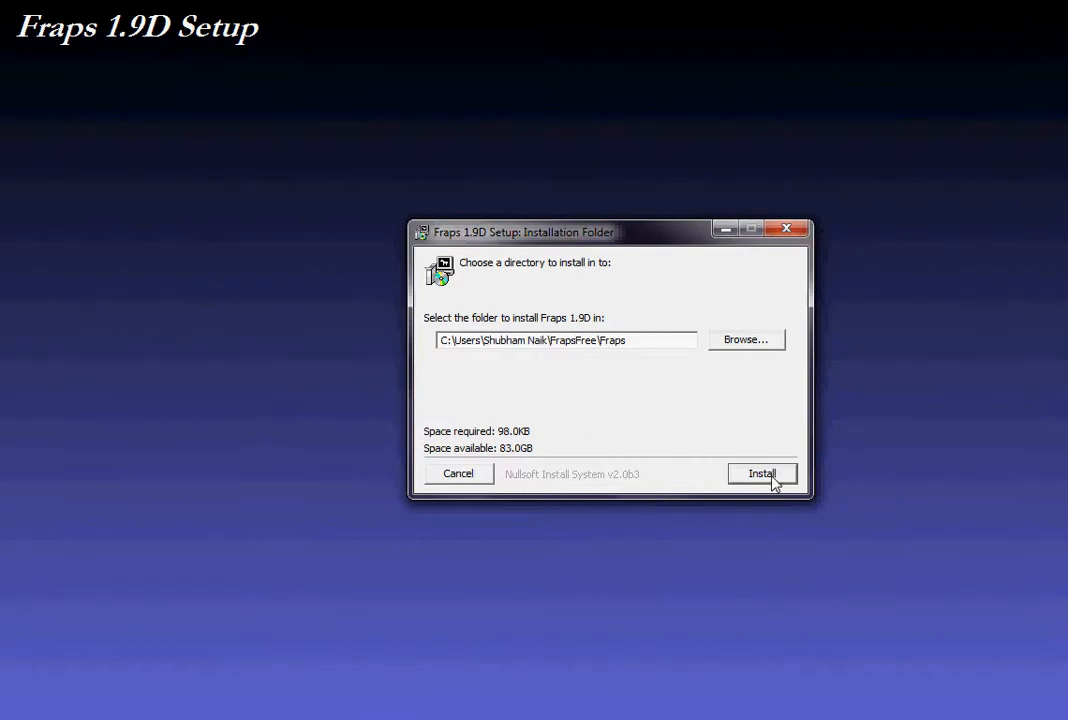
mouse_move(786, 230)
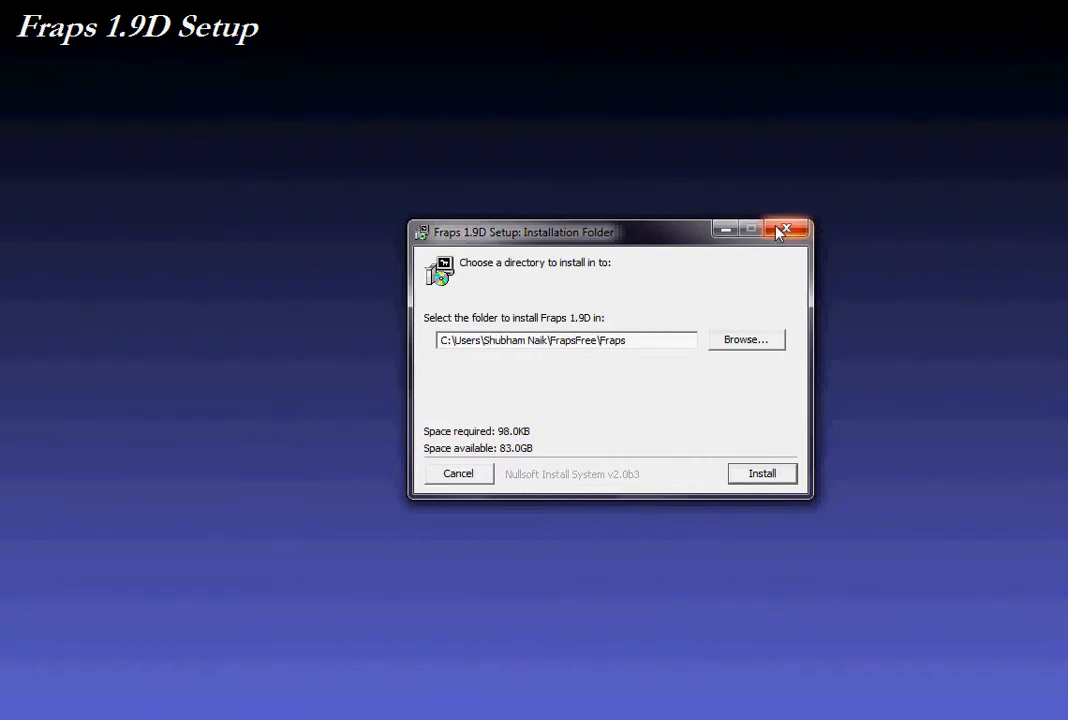
mouse_move(836, 268)
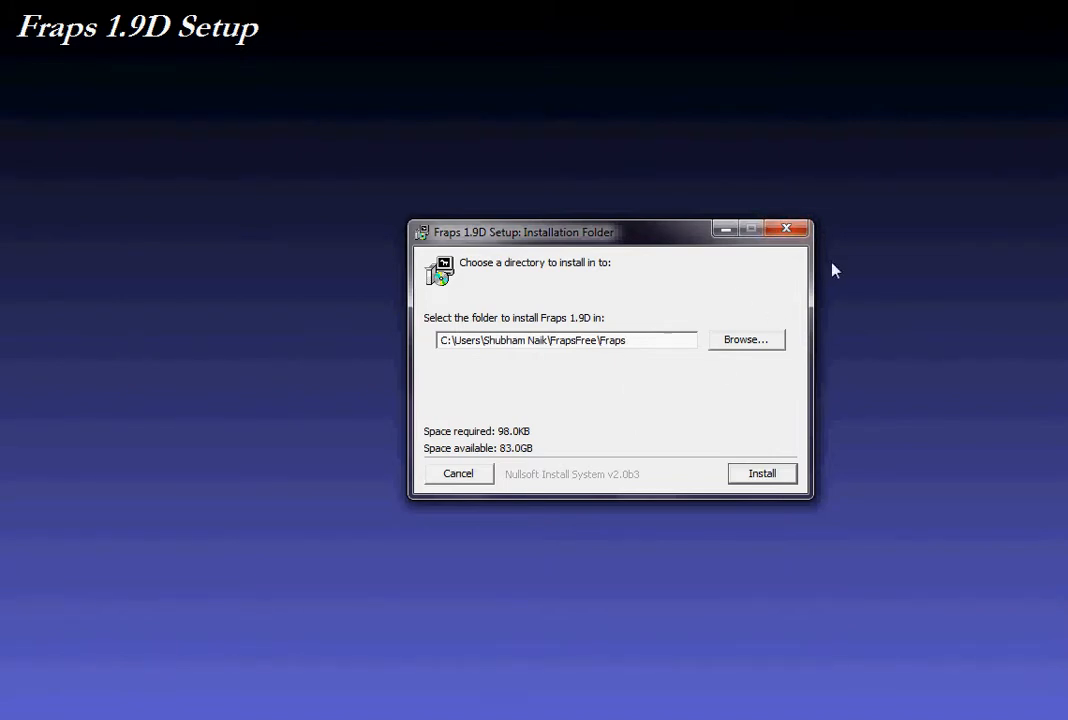
mouse_move(560, 520)
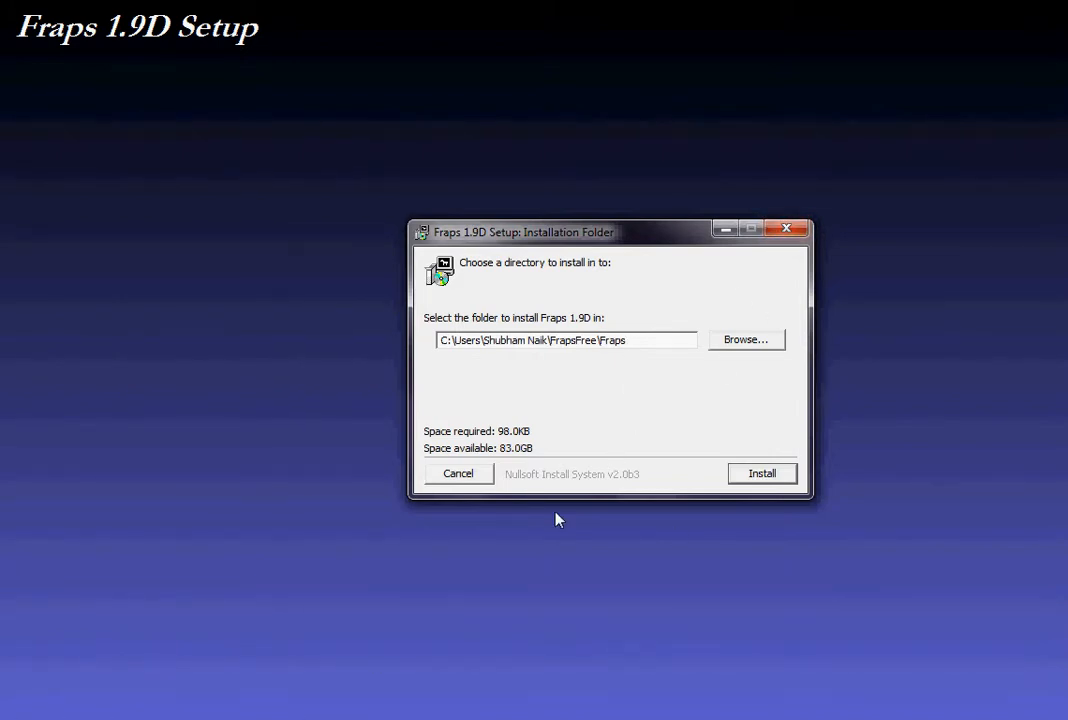